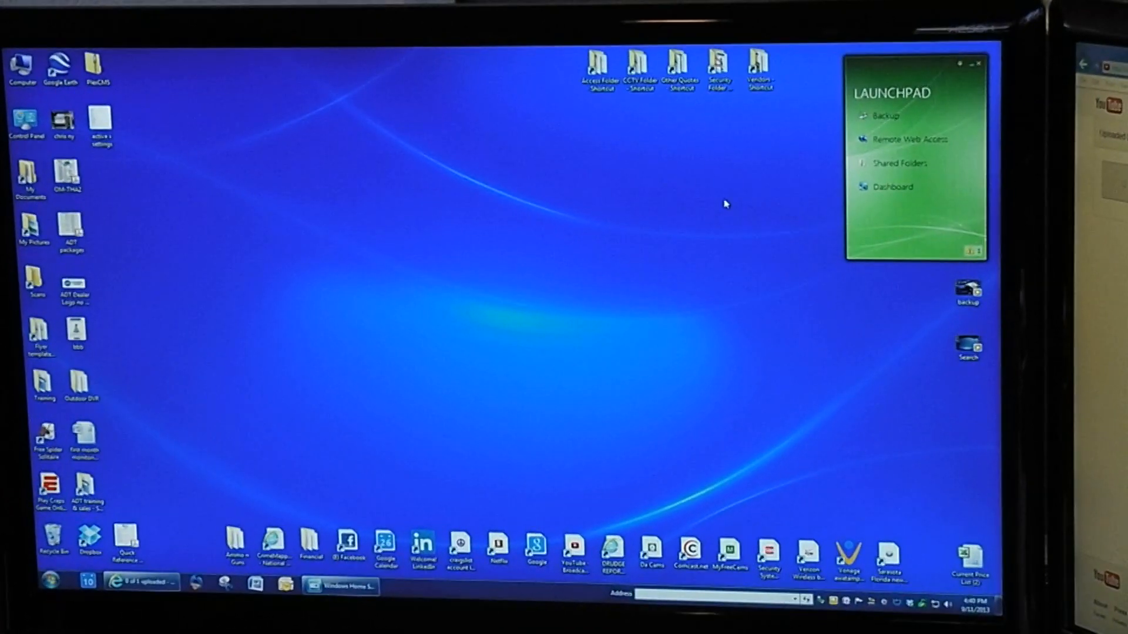
mouse_move(829, 183)
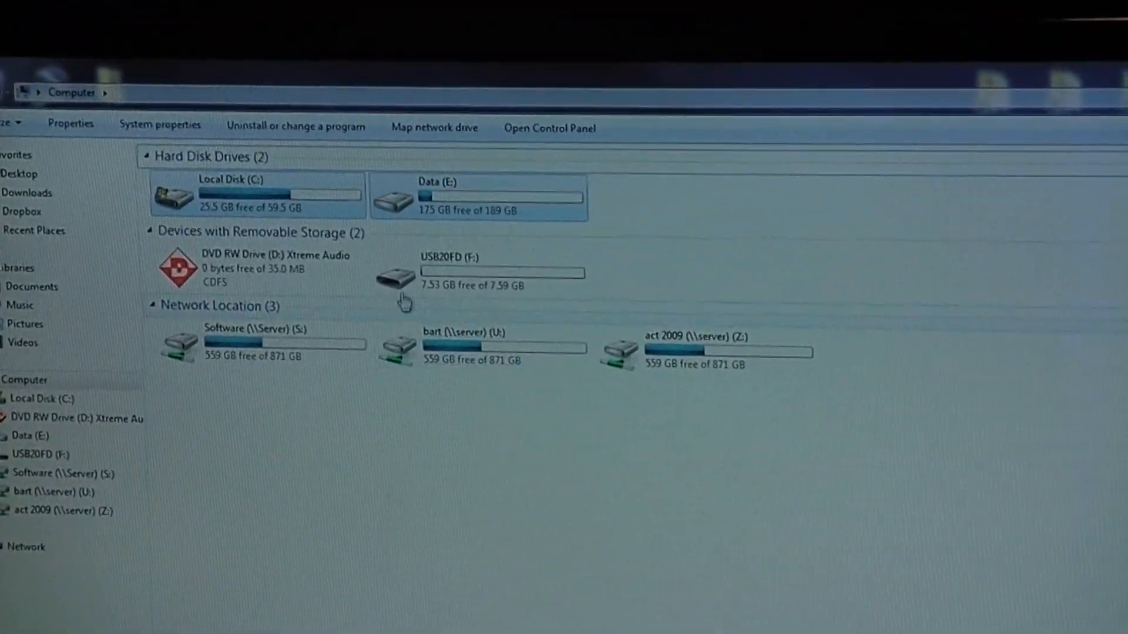
mouse_move(466, 263)
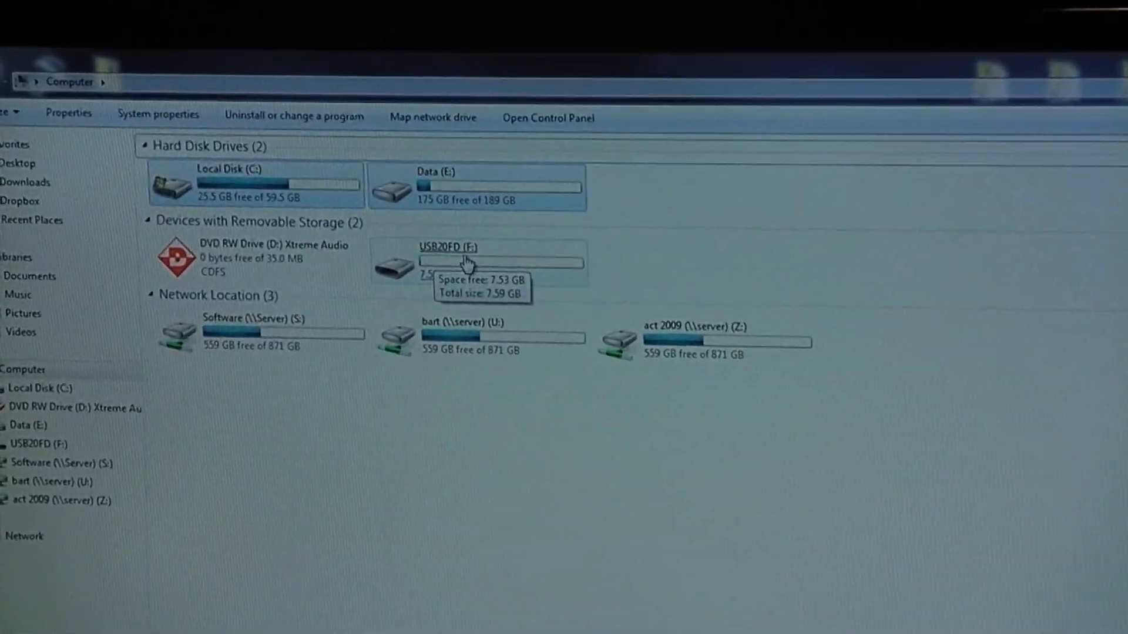
Step: Open the USB20FD (F:) removable drive to list its three folders
left_click(449, 262)
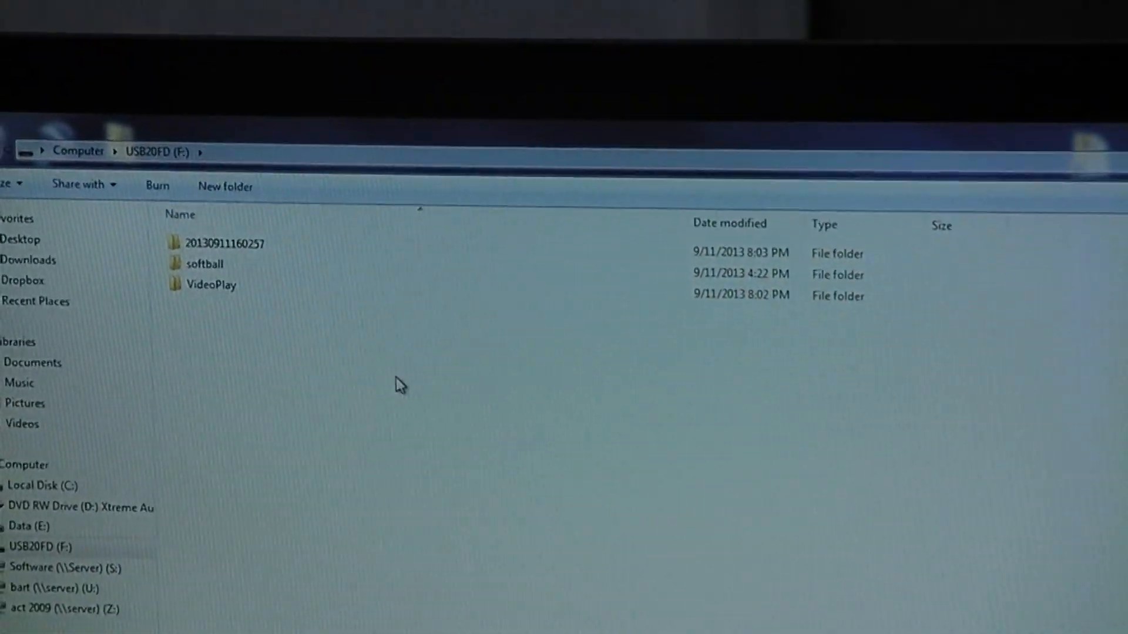
Step: Open the VideoPlay folder and drag the SuperPlay installer onto the desktop
left_click(206, 263)
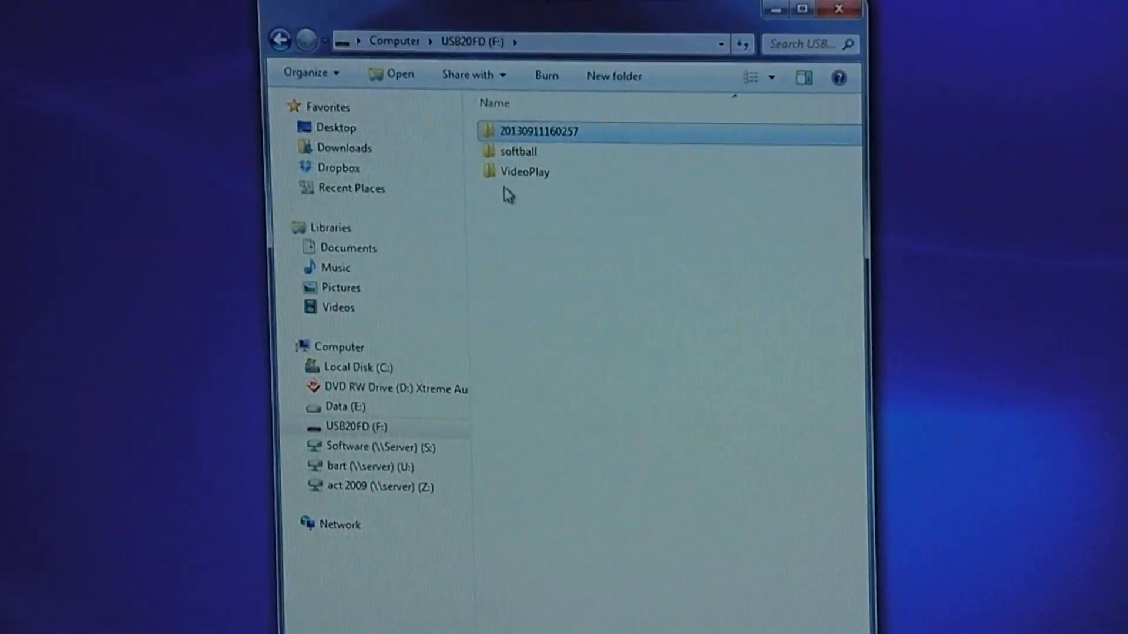
double_click(525, 171)
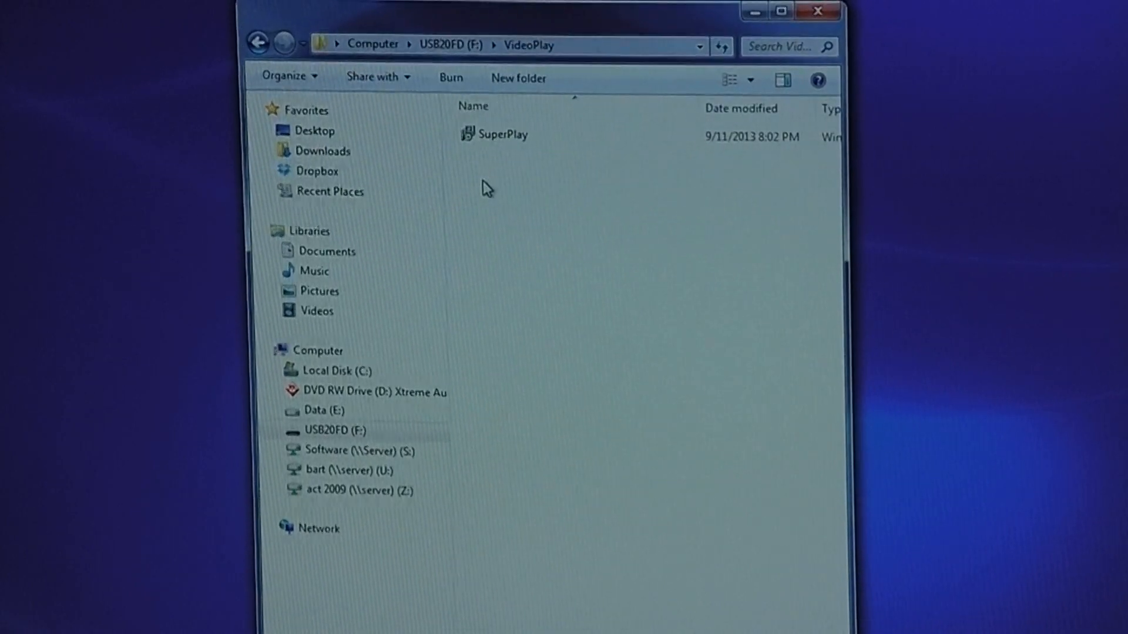
left_click(503, 135)
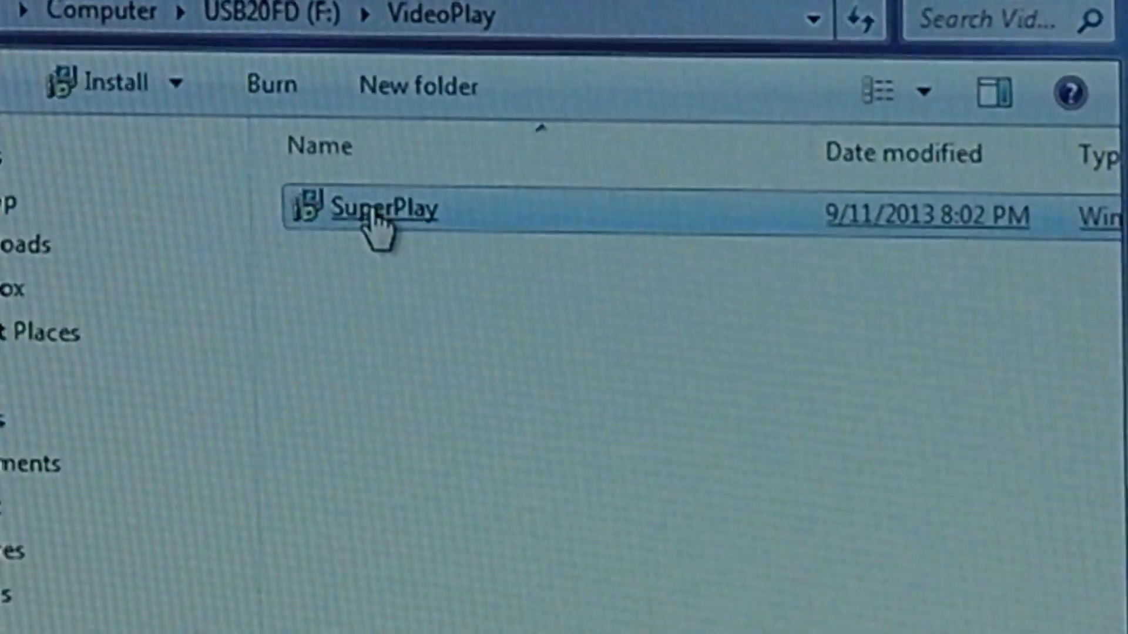
left_click(389, 209)
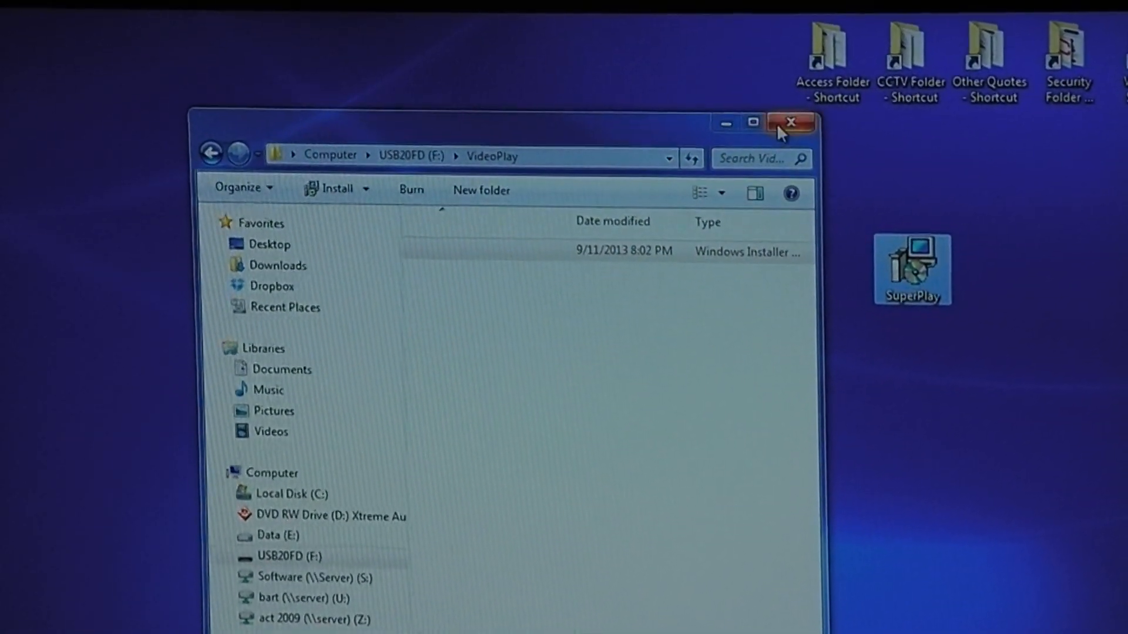
Step: Close Explorer, run the SuperPlay installer, and finish and close the Setup Wizard
left_click(790, 122)
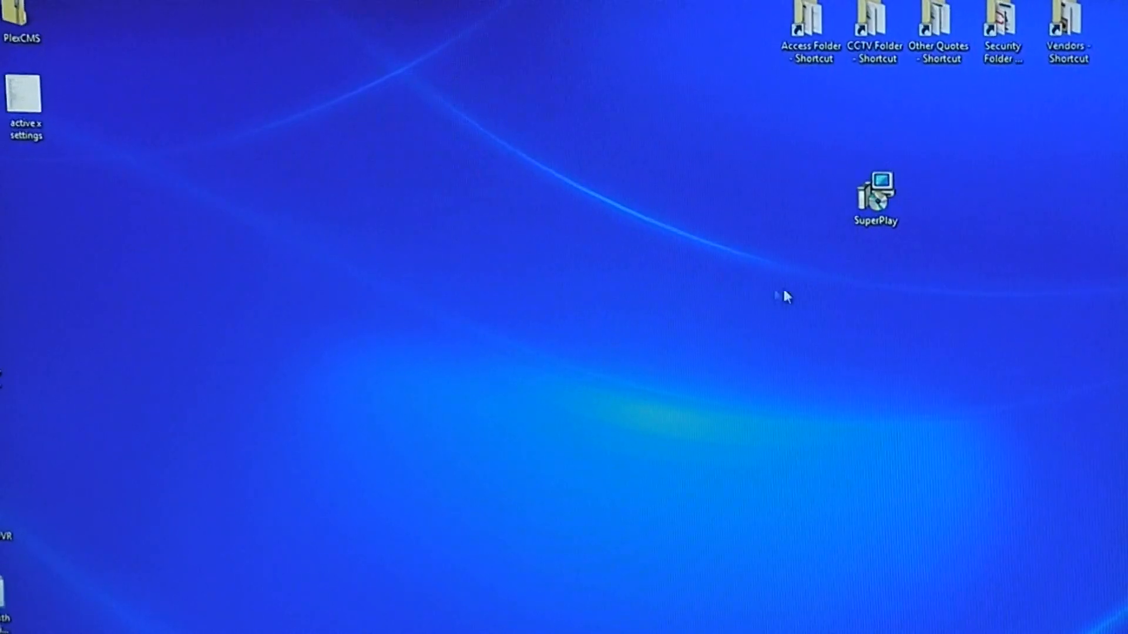
double_click(875, 195)
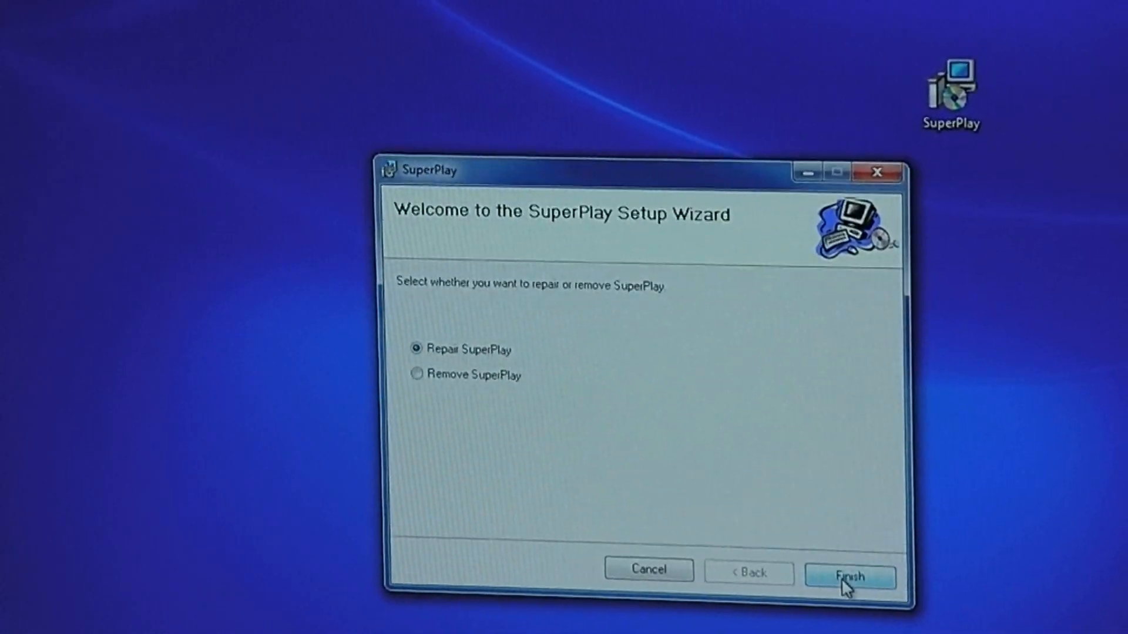
left_click(849, 576)
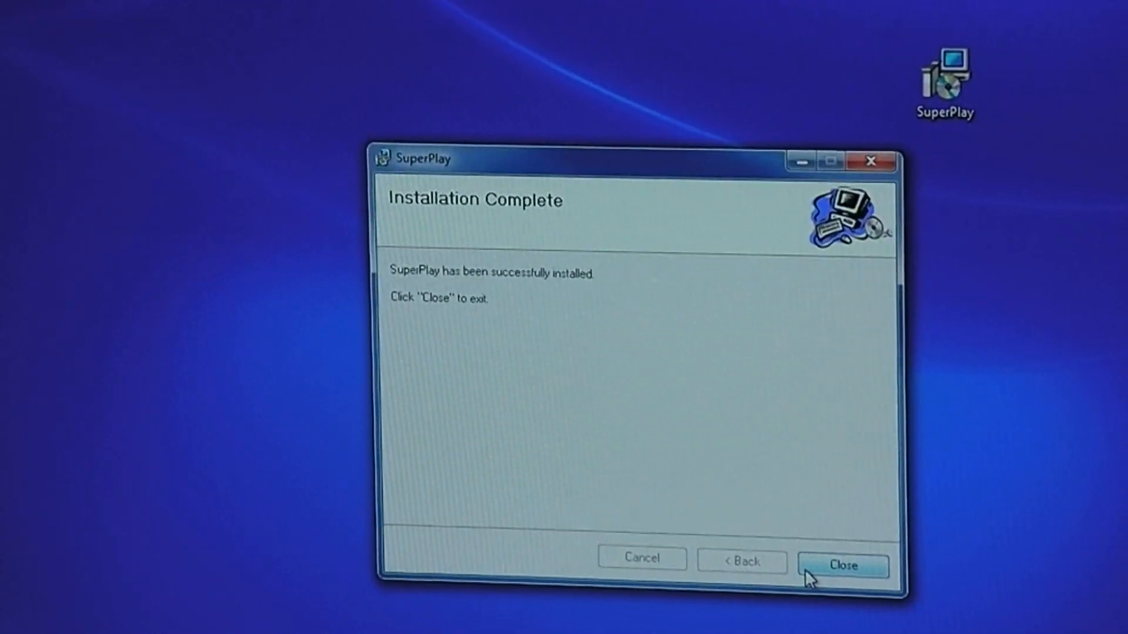
left_click(842, 565)
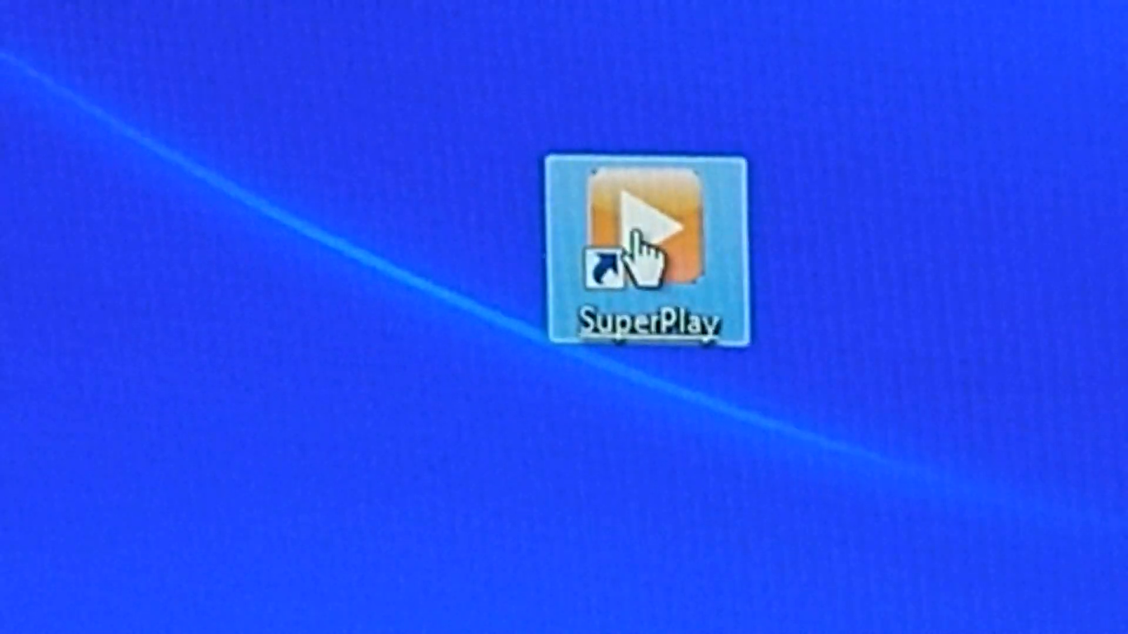
Step: Launch SuperPlay from its desktop shortcut
double_click(647, 245)
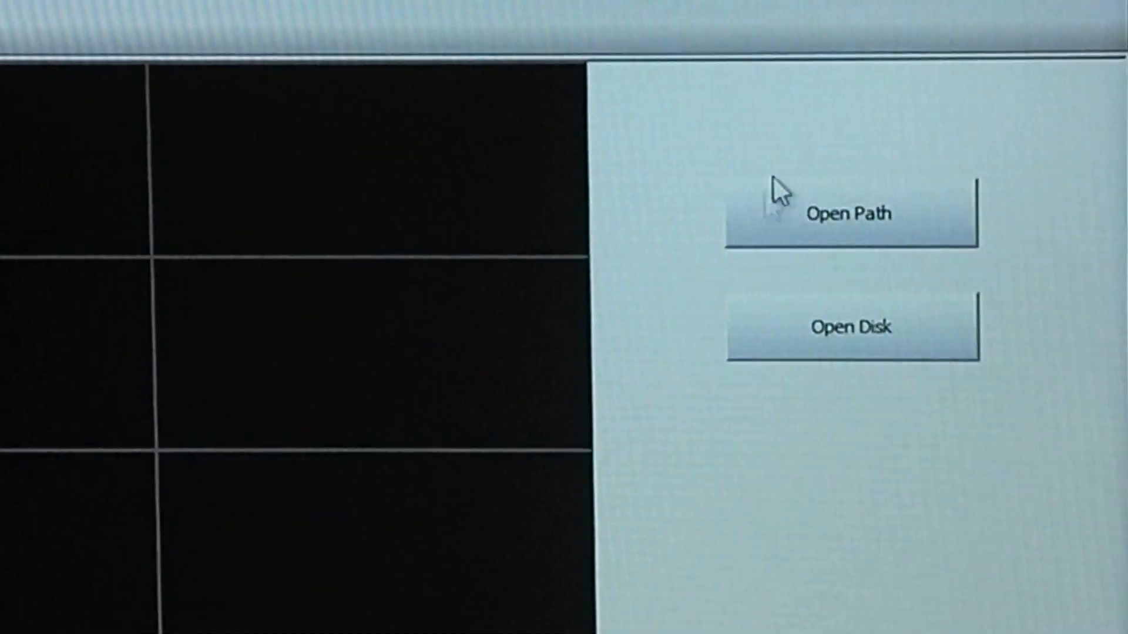
left_click(852, 213)
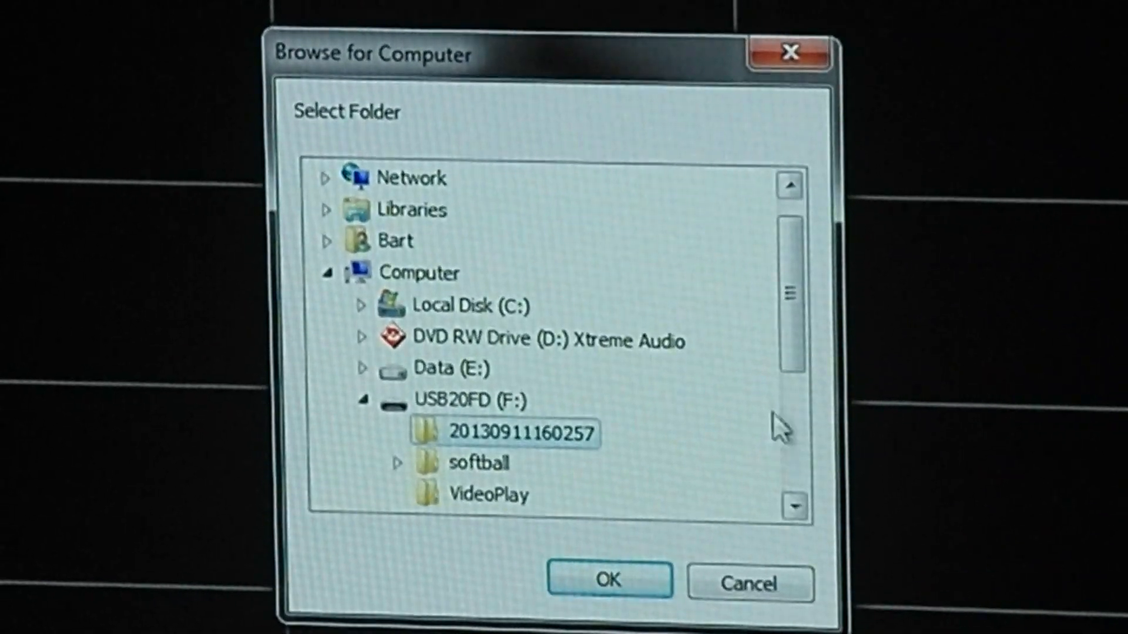
scroll("down", 3)
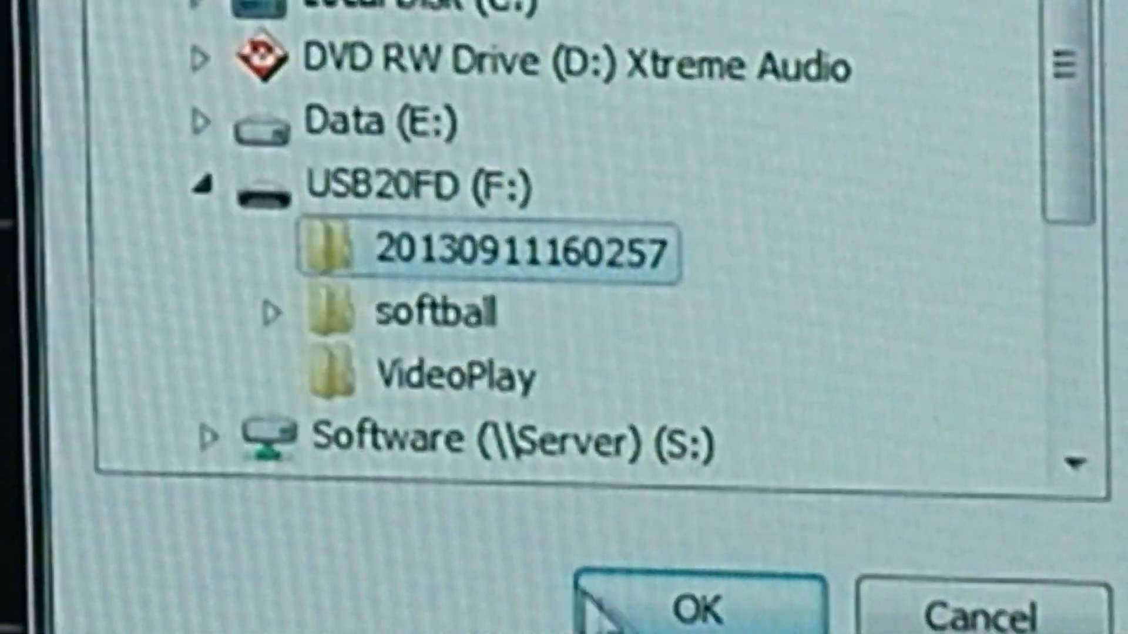
left_click(698, 610)
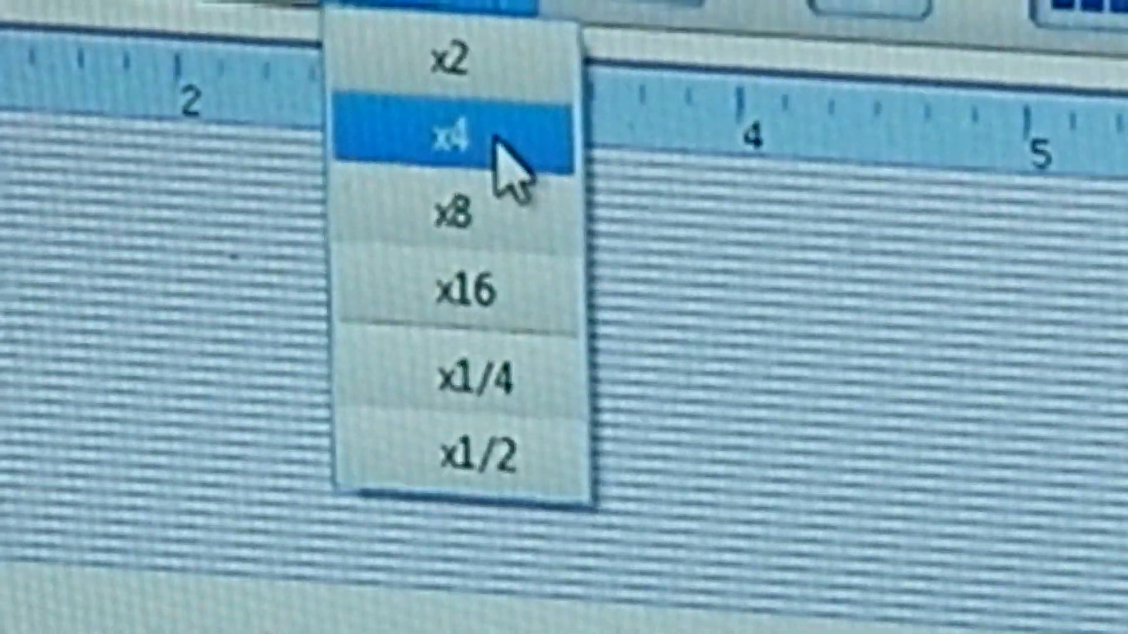
mouse_move(496, 281)
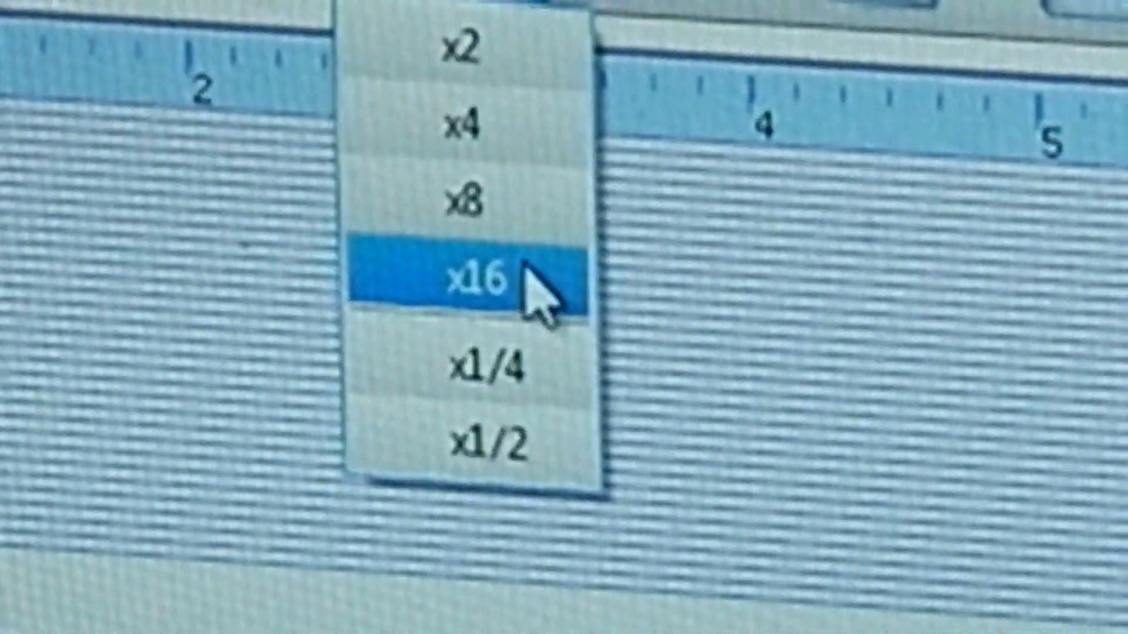